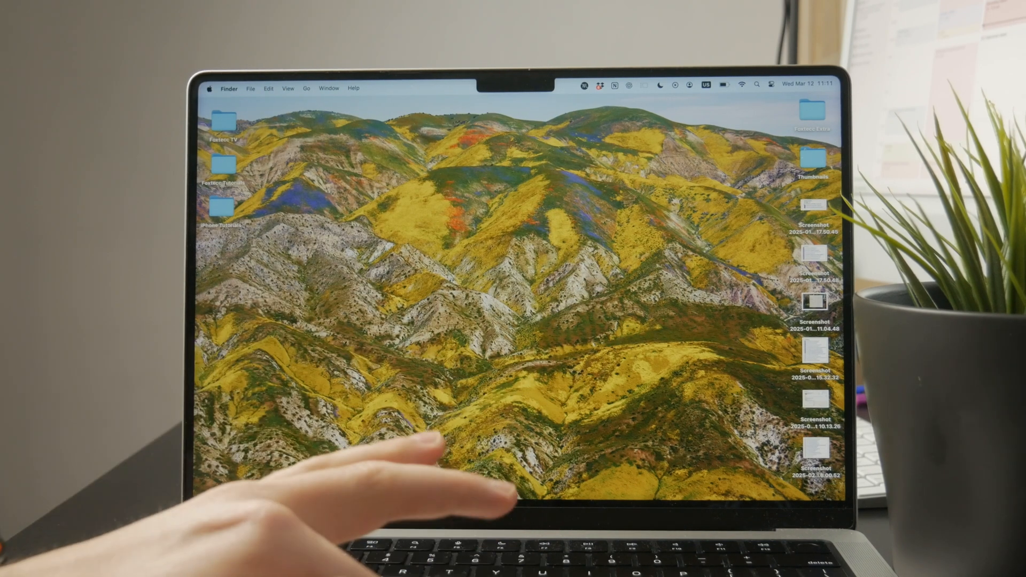
pyautogui.moveTo(511, 488)
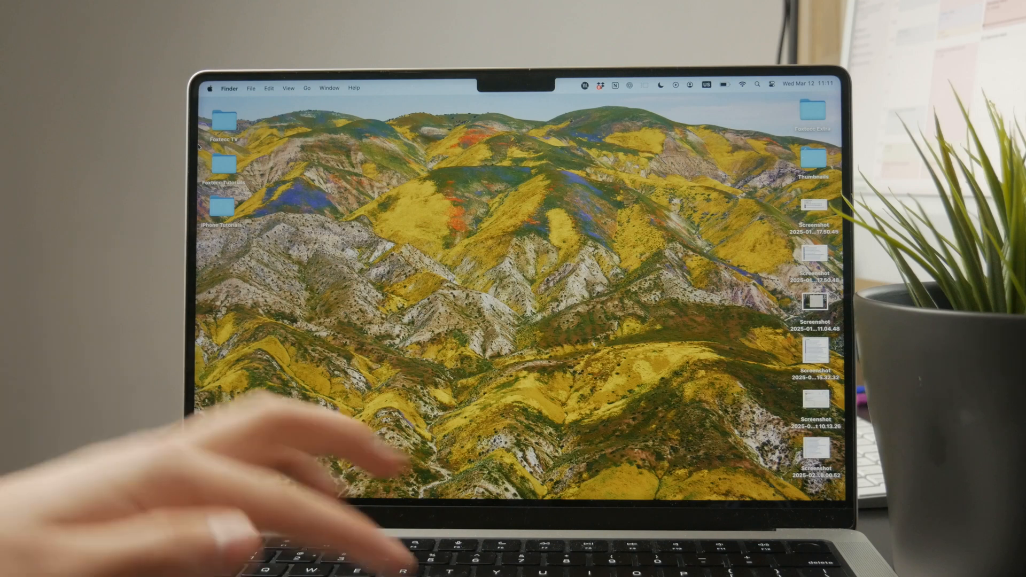
# From the iPhone Tutorials folder, search This Mac for 'pdf' filtered to Kinds: PDF document
pyautogui.click(223, 209)
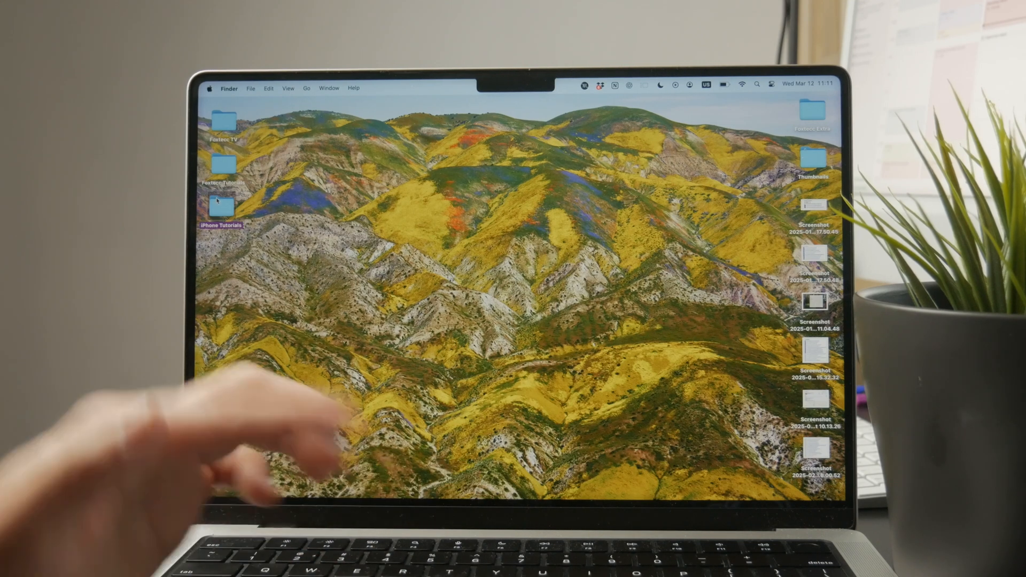
pyautogui.doubleClick(221, 210)
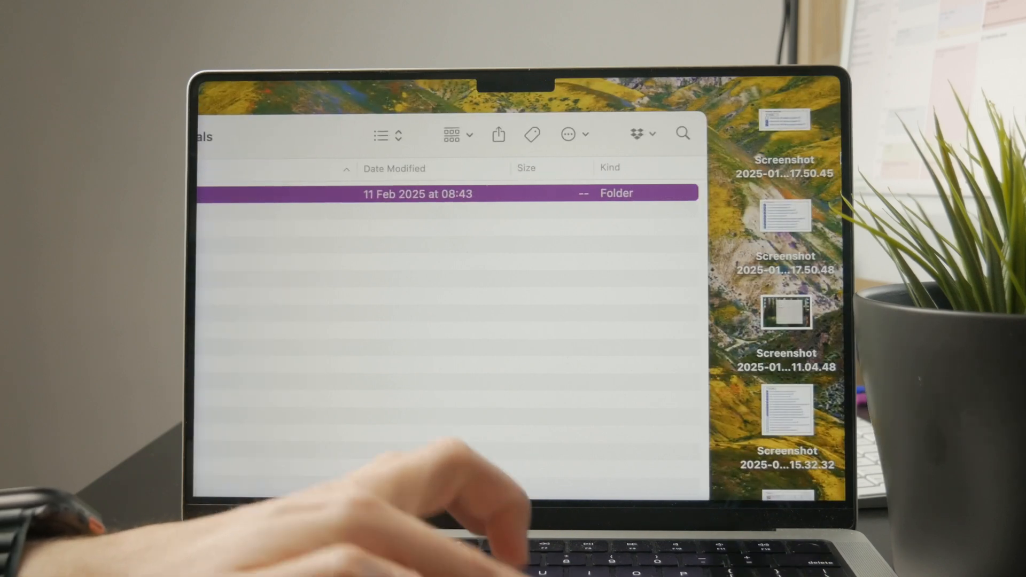
pyautogui.click(684, 135)
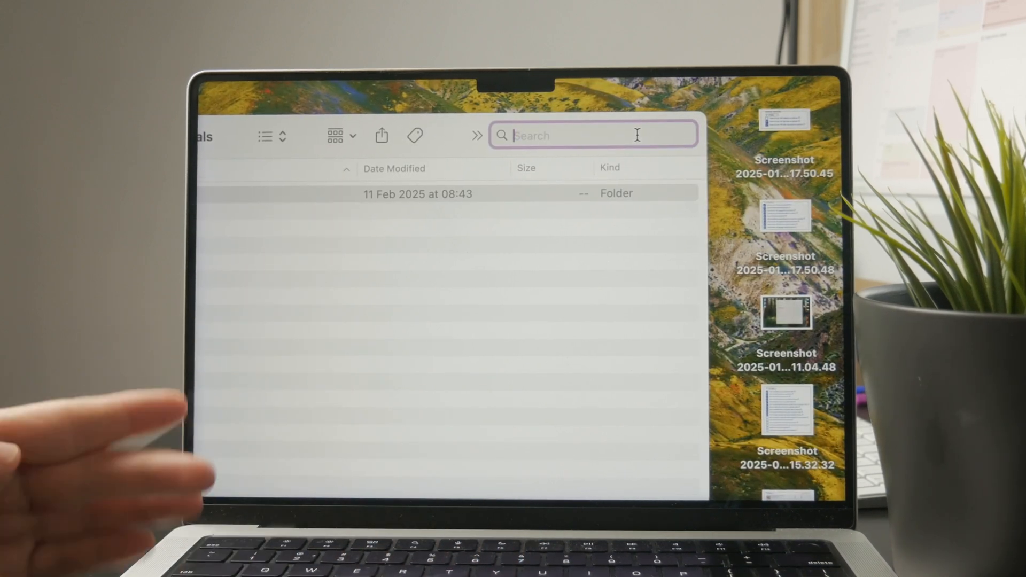
pyautogui.write('pdf')
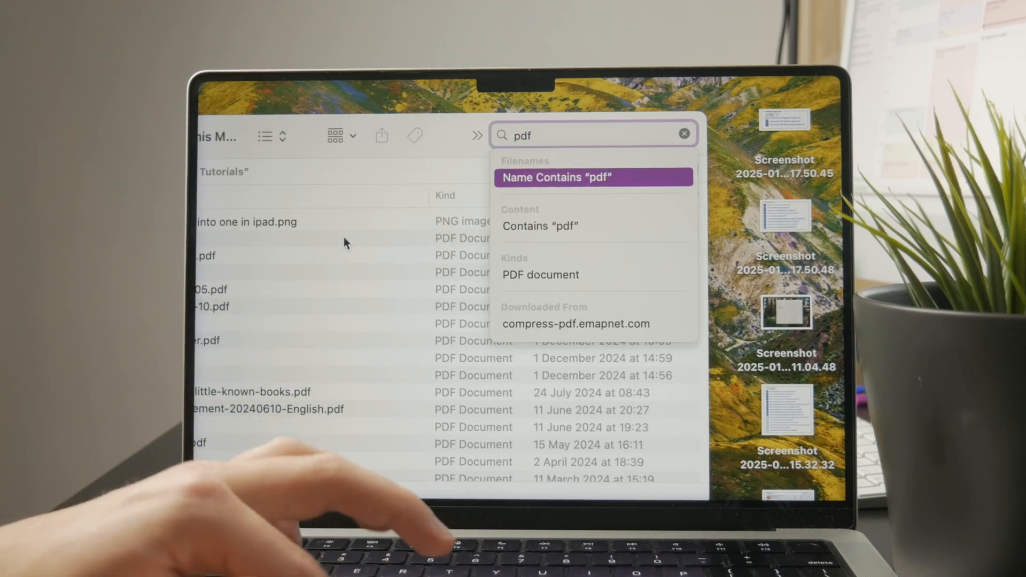
pyautogui.click(541, 275)
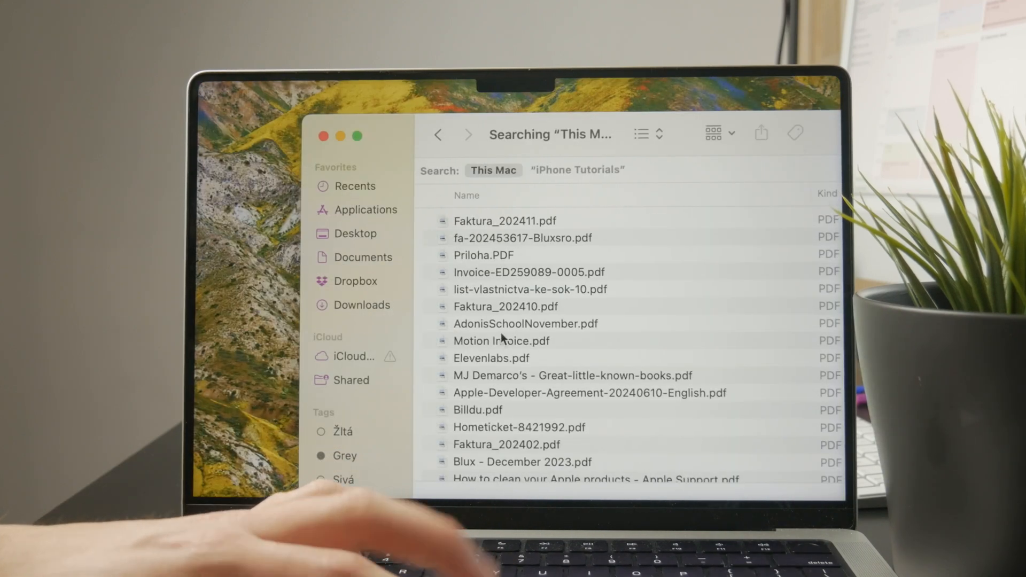
pyautogui.scroll(-3)
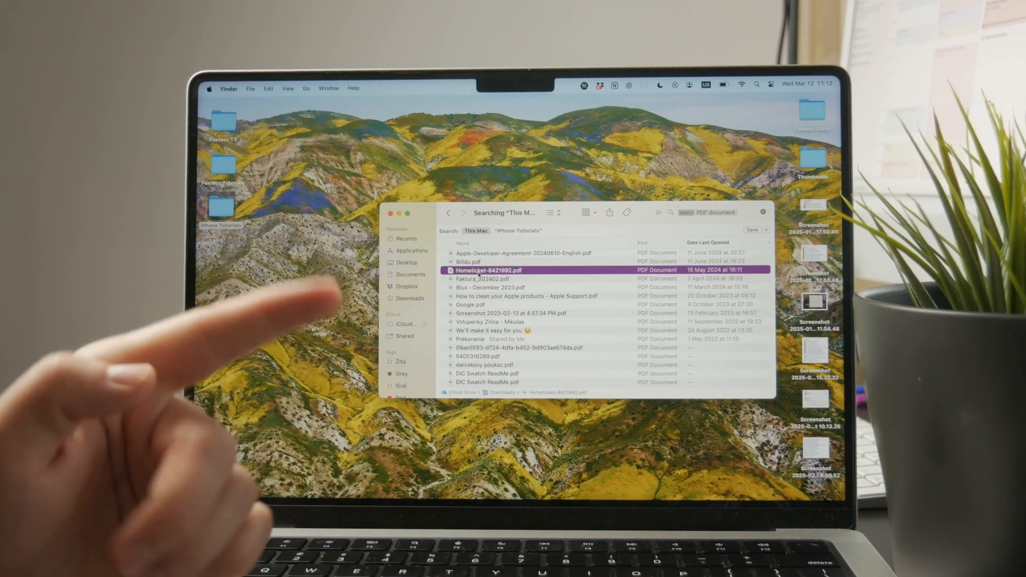
pyautogui.rightClick(488, 270)
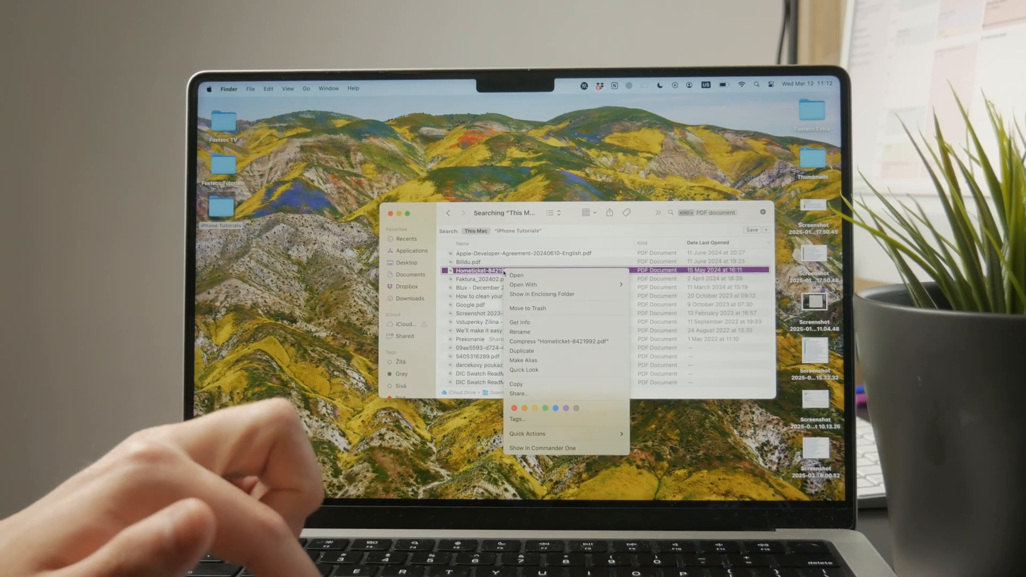
pyautogui.moveTo(522, 284)
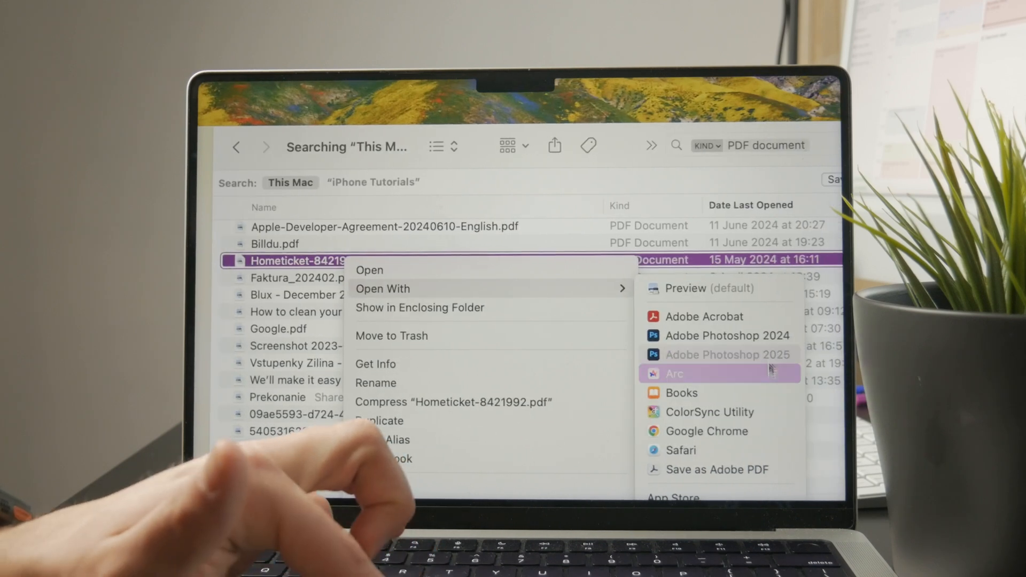
pyautogui.moveTo(707, 316)
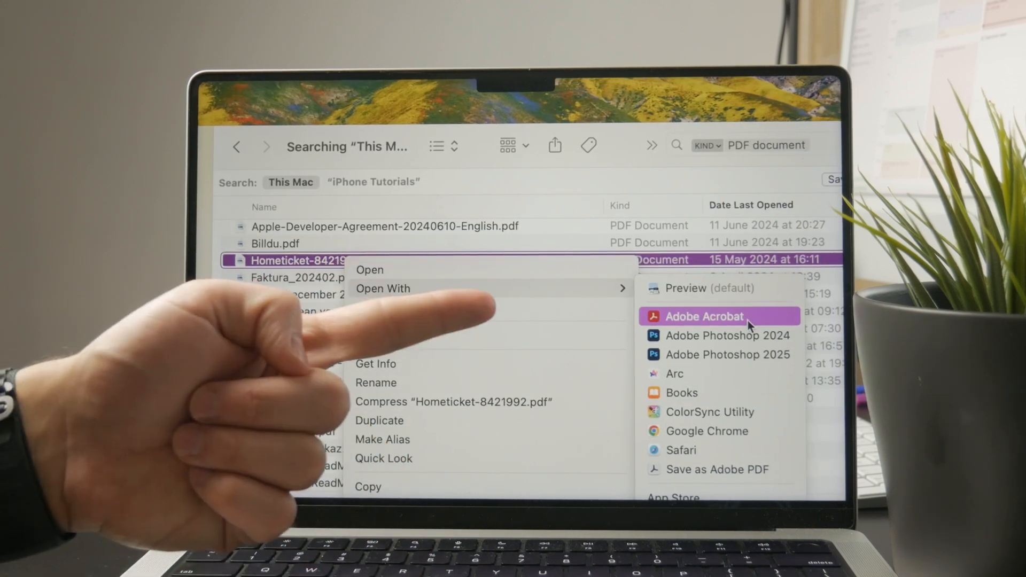
pyautogui.moveTo(719, 374)
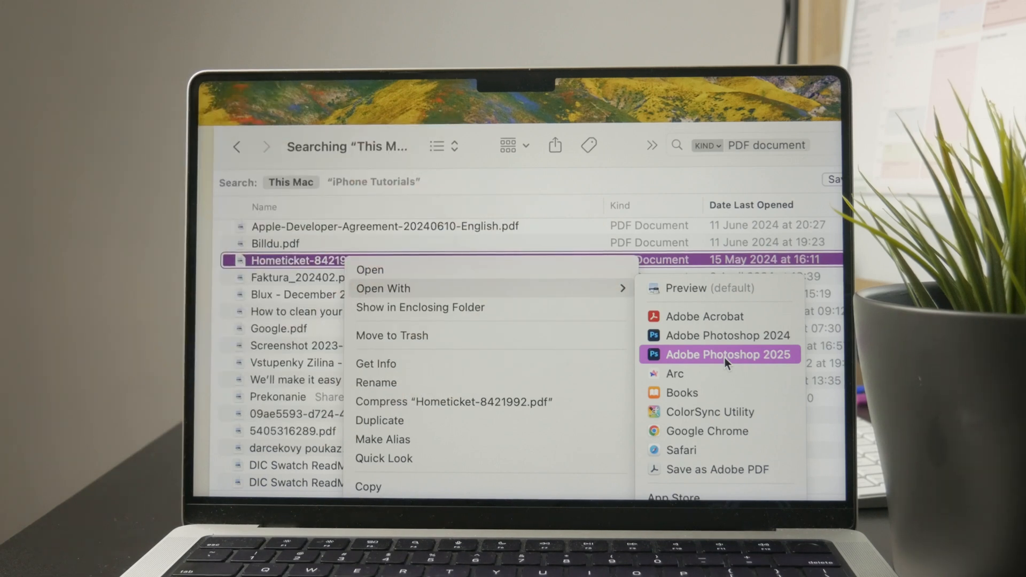
pyautogui.moveTo(715, 317)
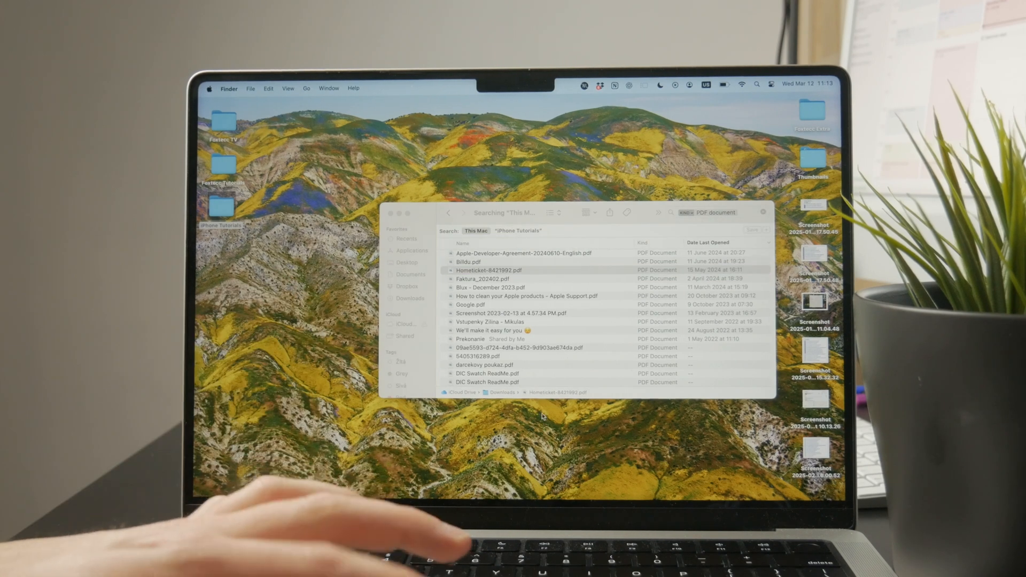
# Close the PDF search results window, leaving the Finder desktop visible
pyautogui.doubleClick(489, 270)
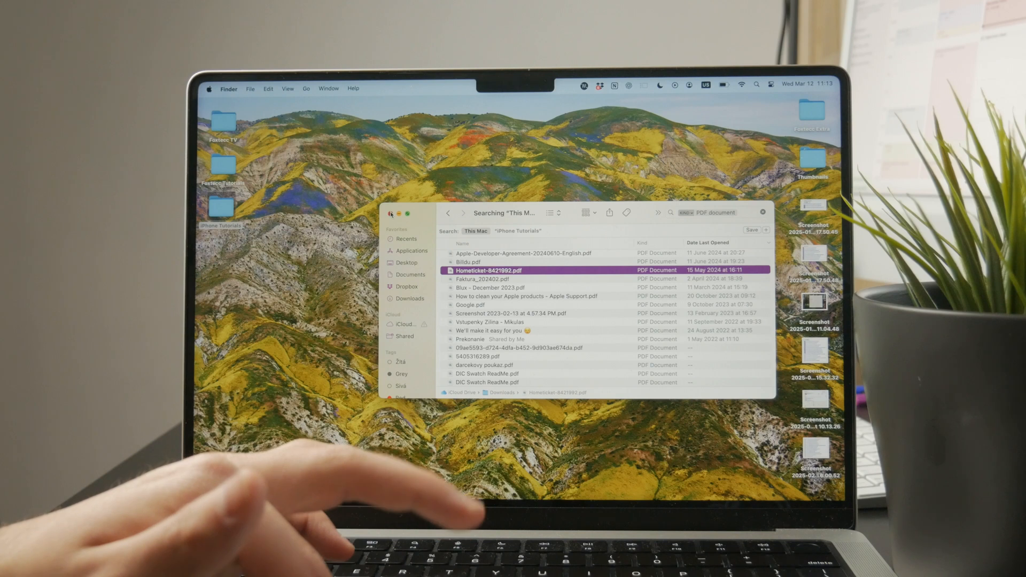
pyautogui.click(391, 214)
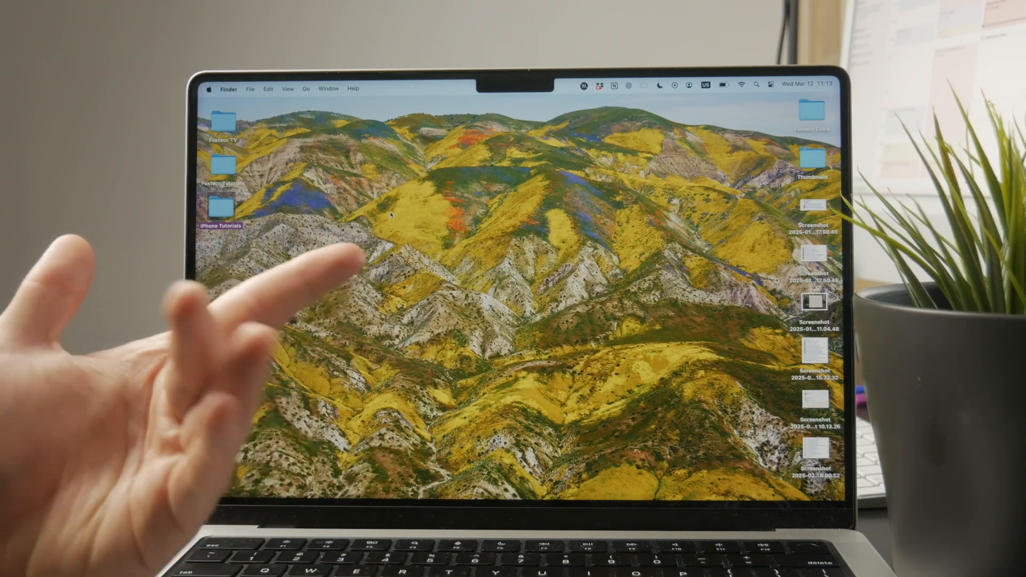